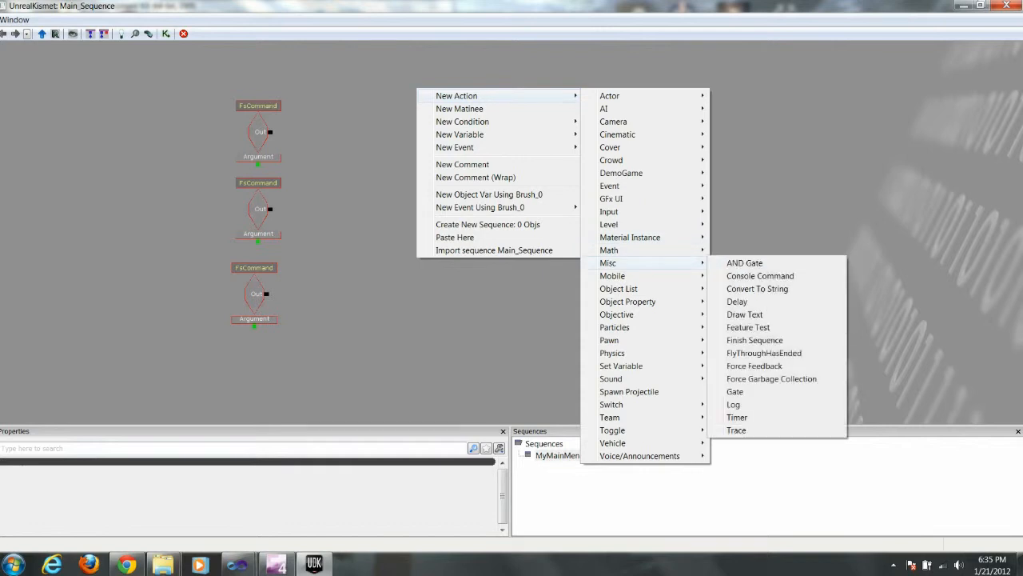
- Place Console Command actions beside the three FsCommand events, one opening MyLevel01
click(759, 275)
text(open MyLevel01)
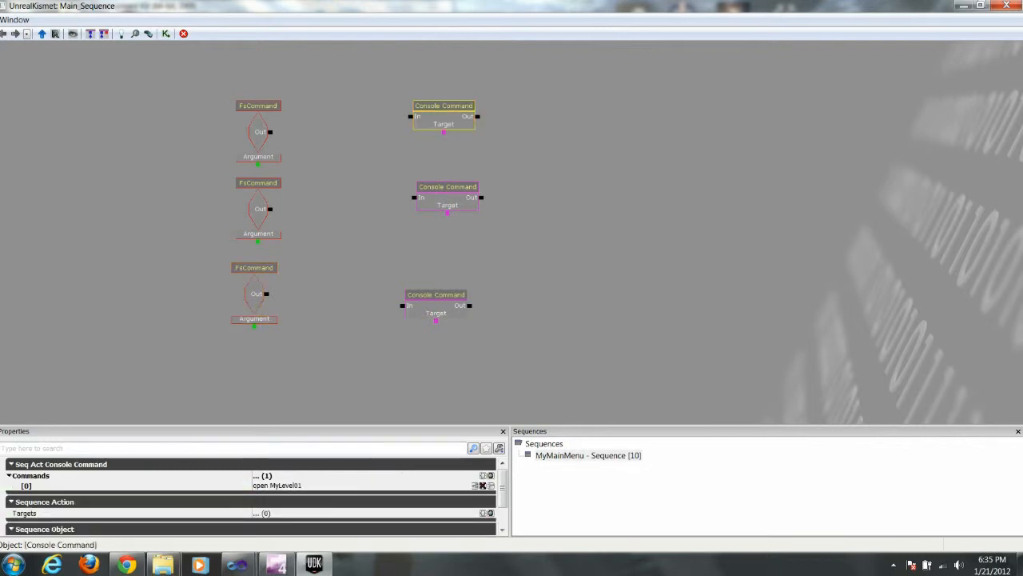